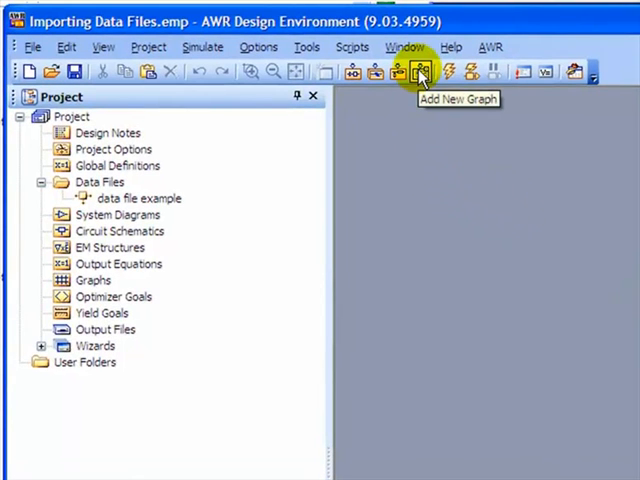
Create a new rectangular graph named S21 Data File.
{"action": "left_click", "coordinate": [420, 71]}
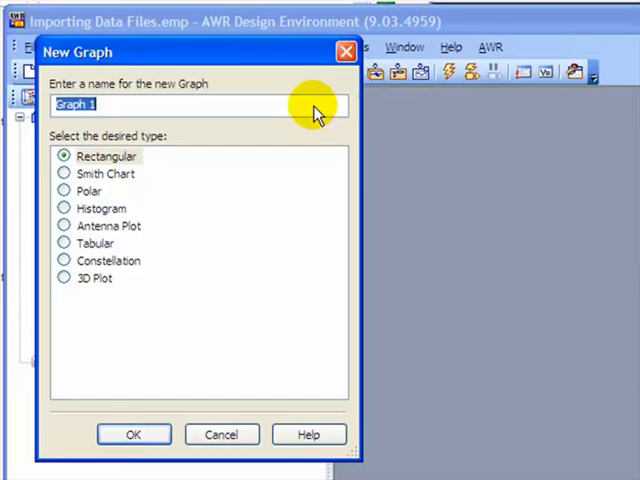
{"action": "type", "text": "S21"}
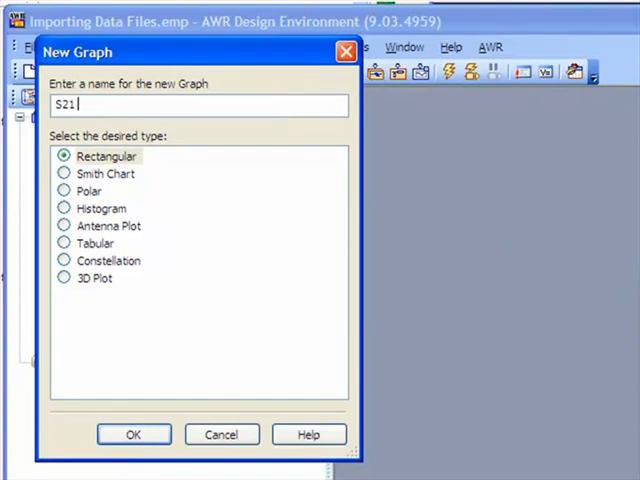
{"action": "type", "text": "Data File"}
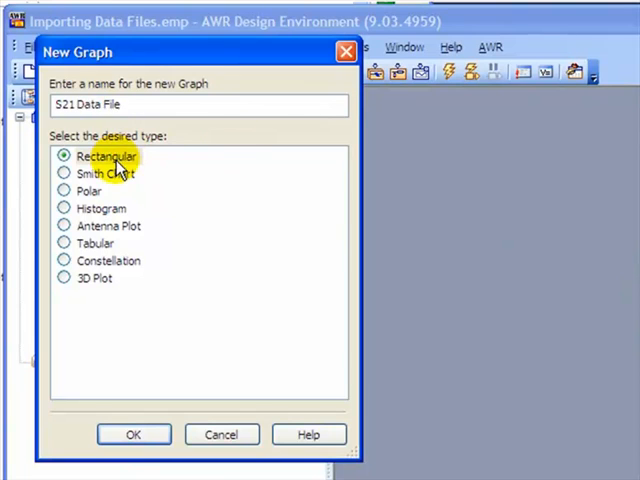
{"action": "left_click", "coordinate": [133, 434]}
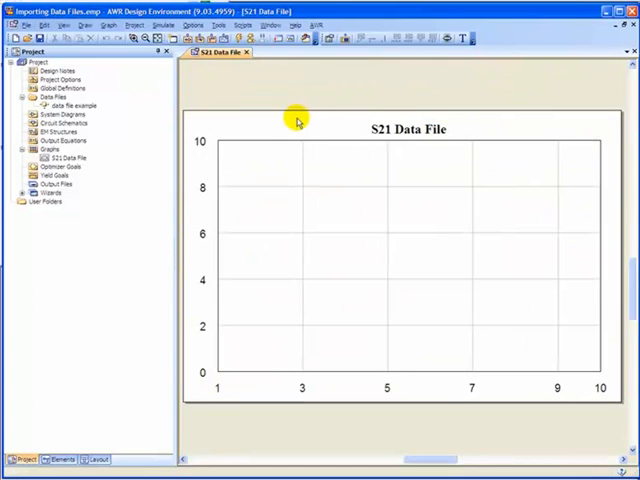
Add a DB(|S(2,1)|) measurement of the data file example to the graph and apply it.
{"action": "right_click", "coordinate": [297, 121]}
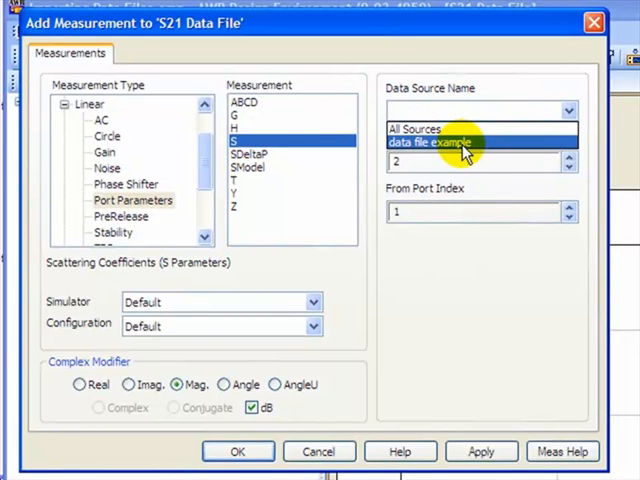
{"action": "left_click", "coordinate": [444, 140]}
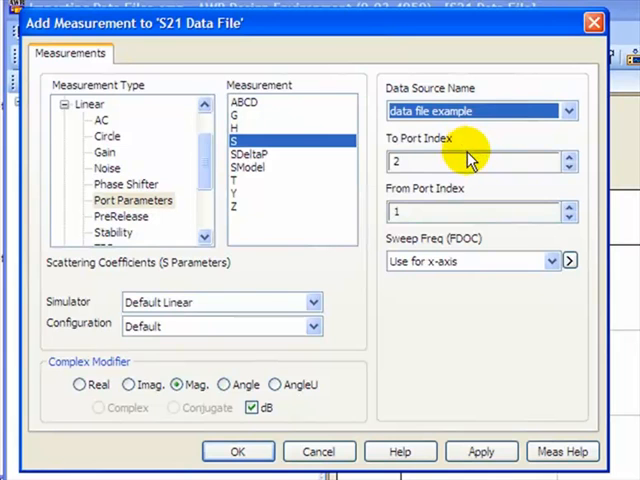
{"action": "mouse_move", "coordinate": [482, 238]}
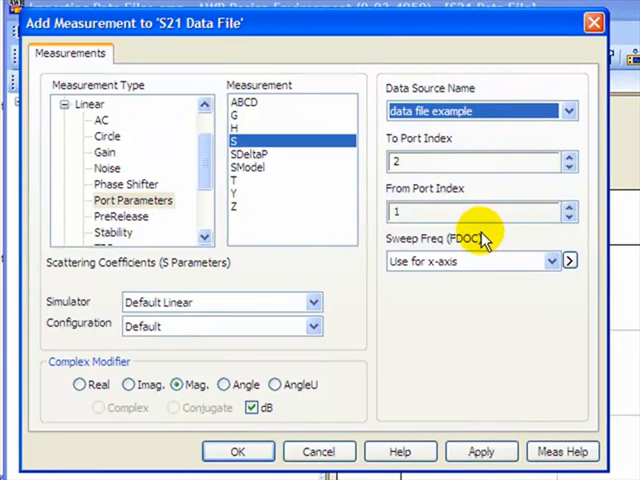
{"action": "mouse_move", "coordinate": [415, 345]}
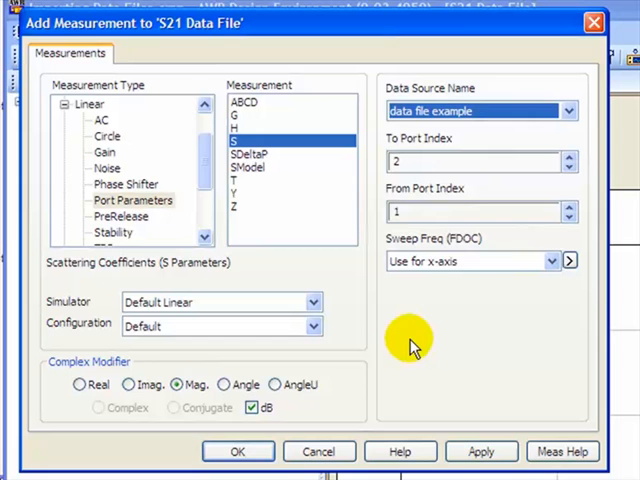
{"action": "mouse_move", "coordinate": [481, 451]}
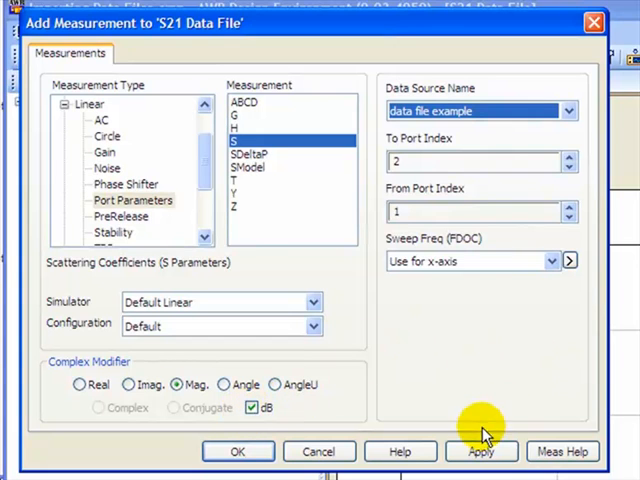
{"action": "left_click", "coordinate": [238, 451]}
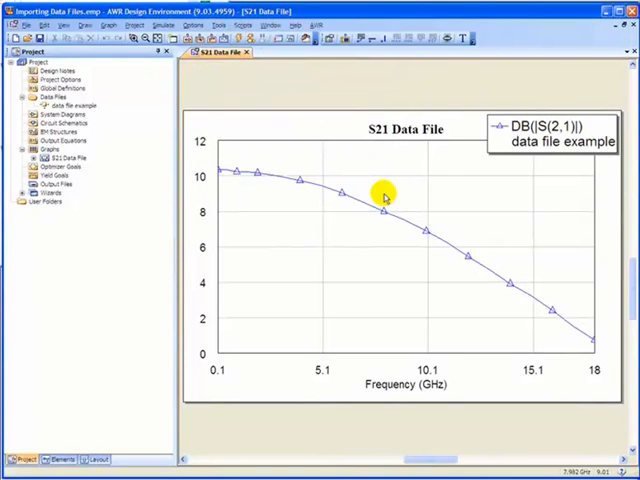
{"action": "mouse_move", "coordinate": [310, 125]}
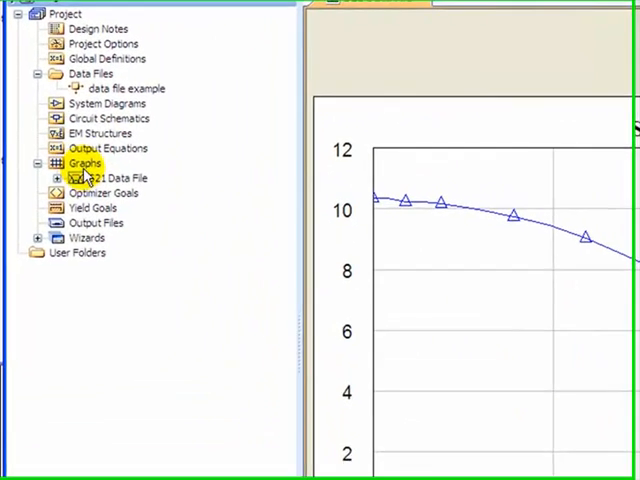
Duplicate S21 Data File as a Smith chart and rename the copy S11 Smith.
{"action": "right_click", "coordinate": [100, 177]}
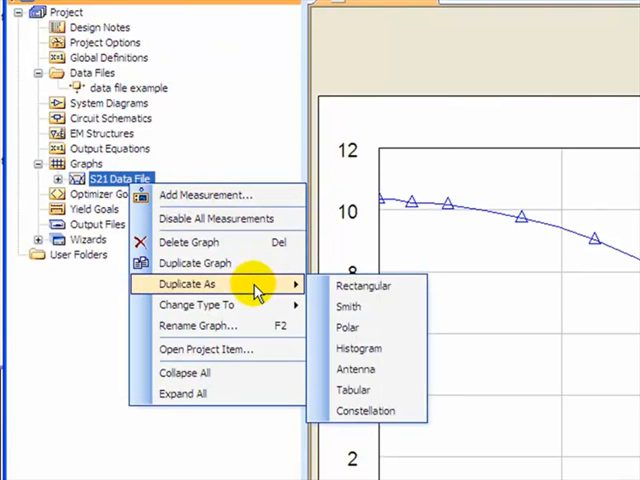
{"action": "left_click", "coordinate": [347, 303]}
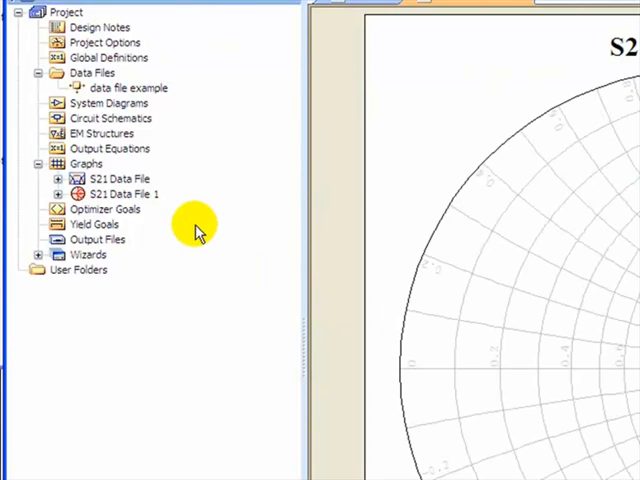
{"action": "right_click", "coordinate": [115, 193]}
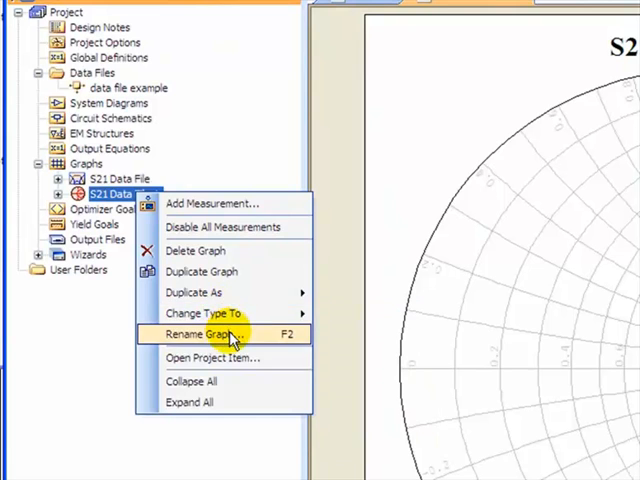
{"action": "left_click", "coordinate": [201, 334]}
{"action": "type", "text": "S11 Smith"}
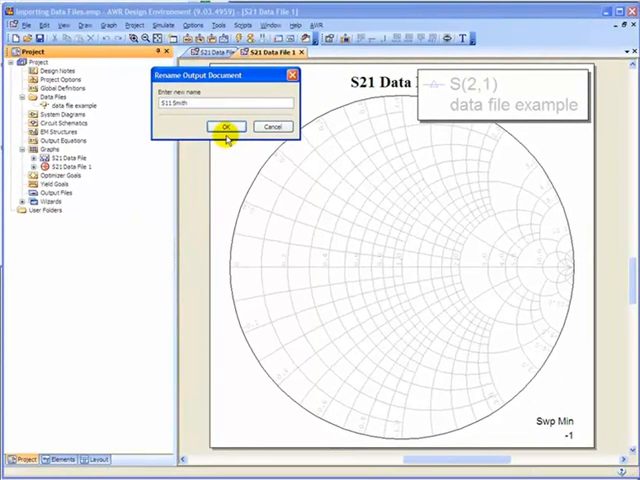
{"action": "left_click", "coordinate": [227, 126]}
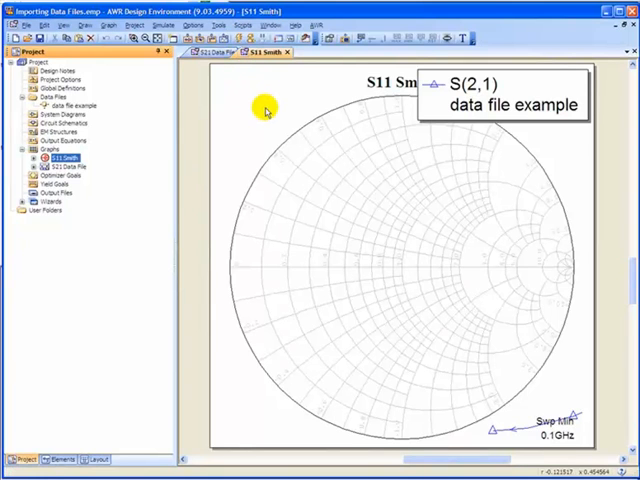
{"action": "mouse_move", "coordinate": [252, 97]}
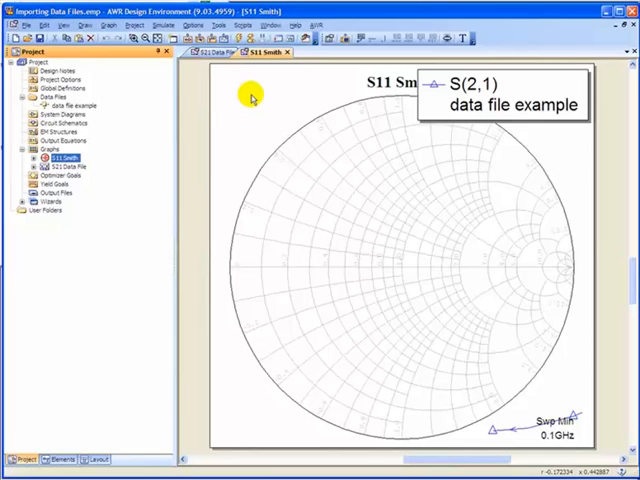
Modify the S11 Smith measurement to a complex S(1,1) and return to the graph.
{"action": "right_click", "coordinate": [252, 98]}
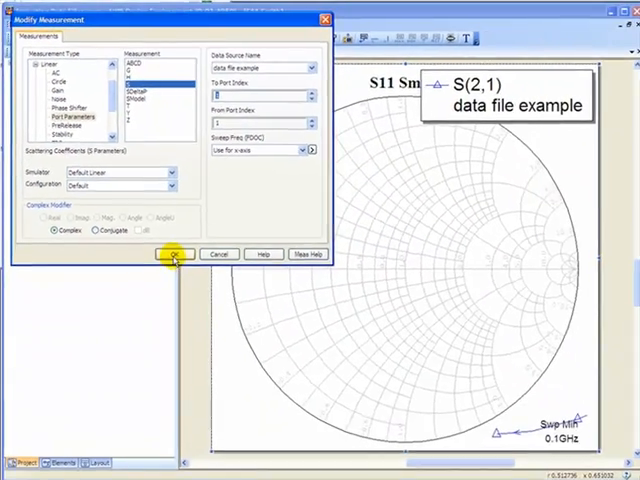
{"action": "left_click", "coordinate": [176, 255]}
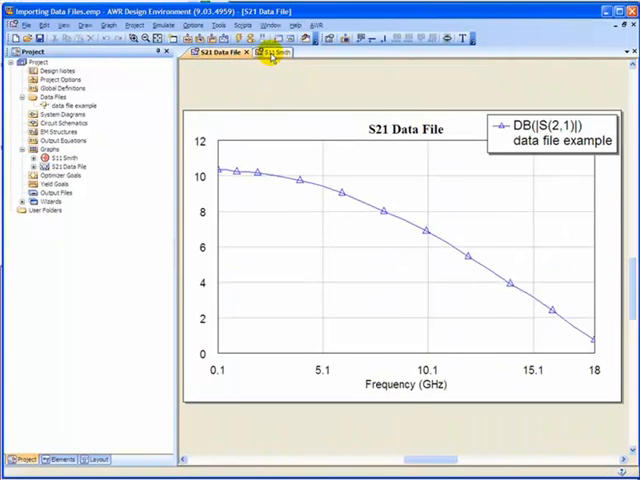
{"action": "left_click", "coordinate": [268, 52]}
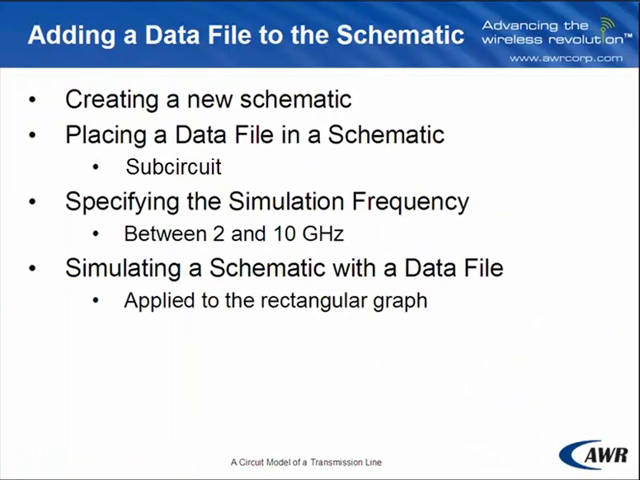
{"action": "left_click", "coordinate": [250, 133]}
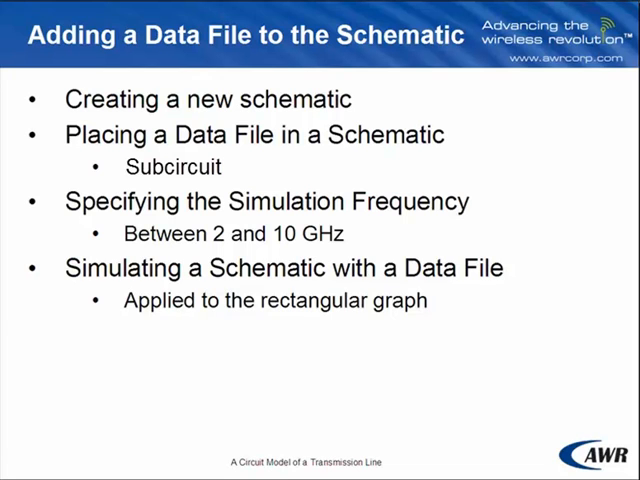
{"action": "left_click", "coordinate": [287, 268]}
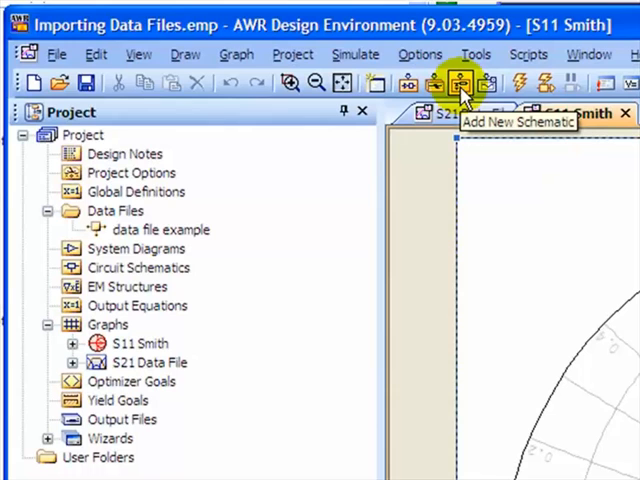
Create a new schematic named Amp.
{"action": "left_click", "coordinate": [463, 83]}
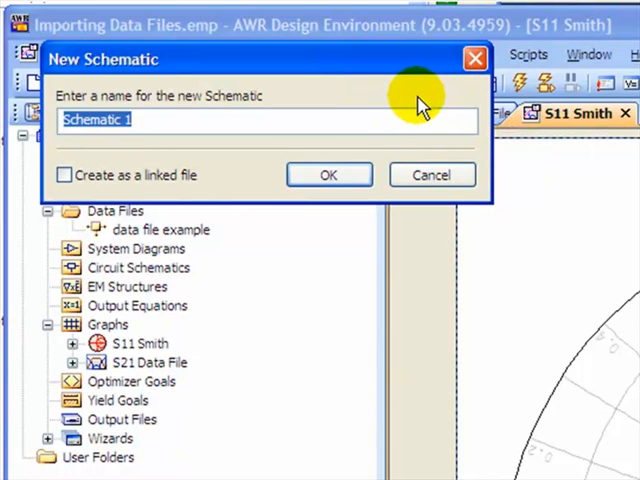
{"action": "type", "text": "Amp"}
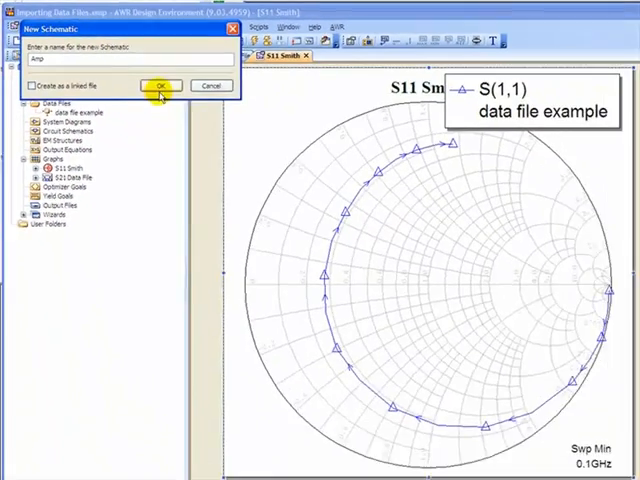
{"action": "left_click", "coordinate": [160, 85]}
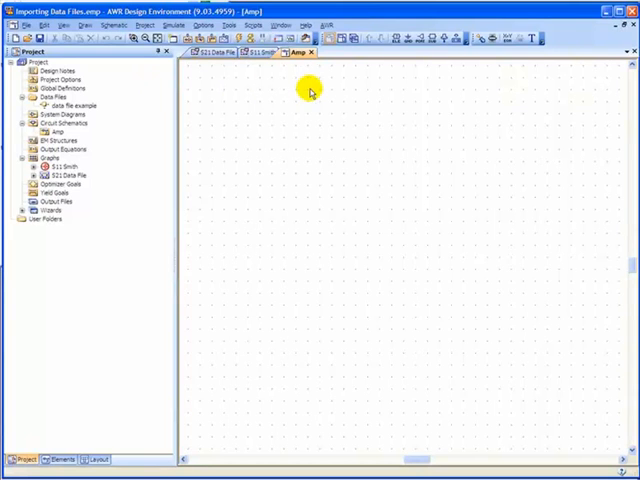
{"action": "mouse_move", "coordinate": [428, 37]}
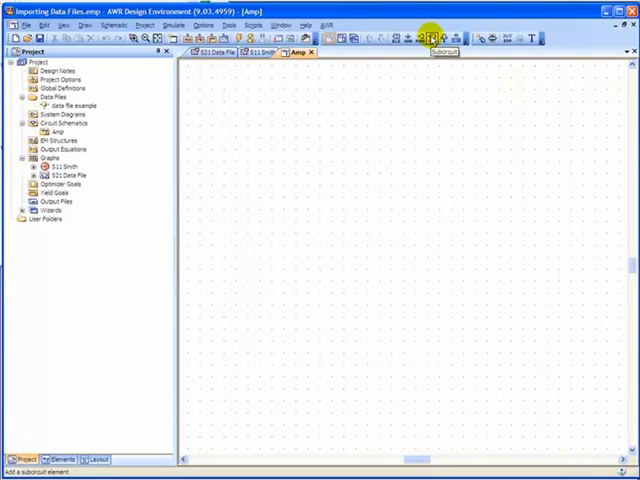
Place a subcircuit referencing the data file example in the Amp schematic.
{"action": "left_click", "coordinate": [430, 37]}
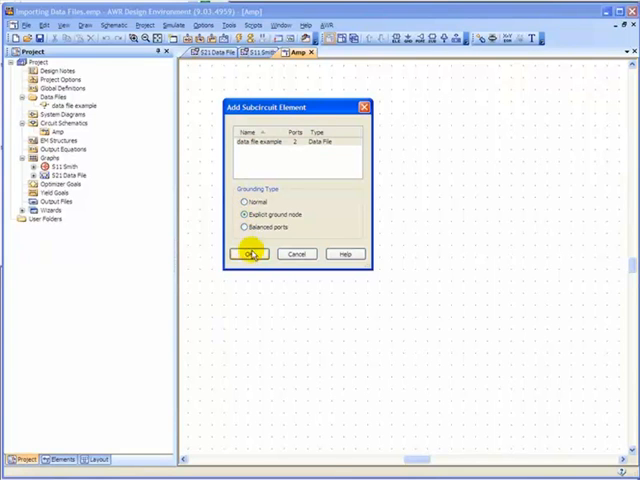
{"action": "left_click", "coordinate": [247, 253]}
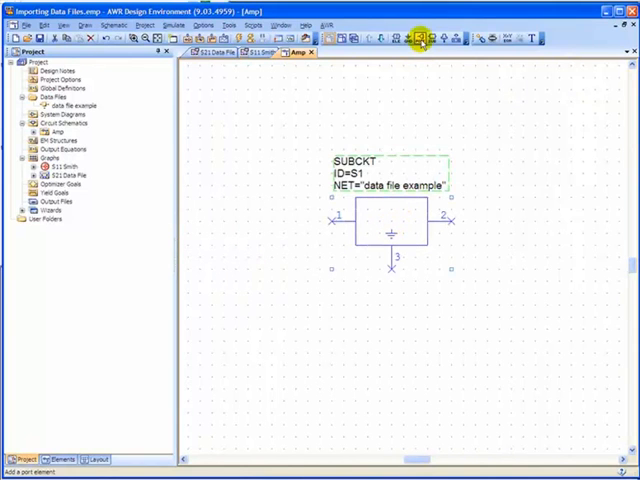
Place a 50 Ohm port P=1 on pin 1 of the subcircuit.
{"action": "left_click", "coordinate": [419, 38]}
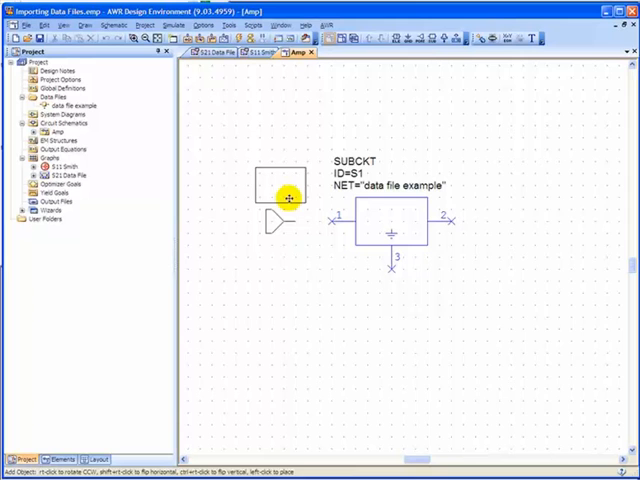
{"action": "left_click", "coordinate": [417, 38]}
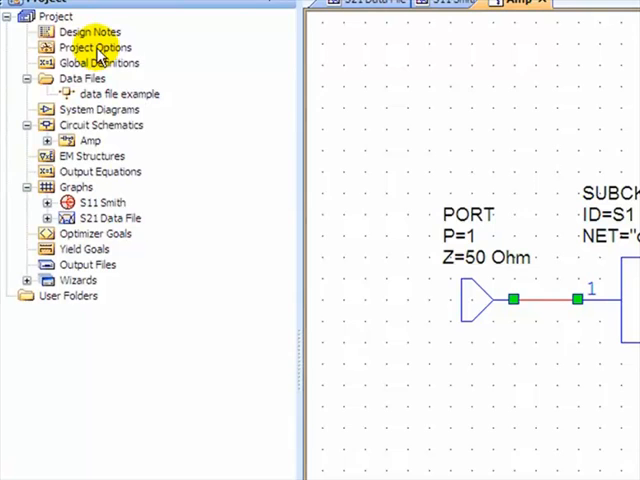
Set the project frequency sweep to 2–10 GHz in 0.1 GHz steps via Project Options.
{"action": "right_click", "coordinate": [88, 47]}
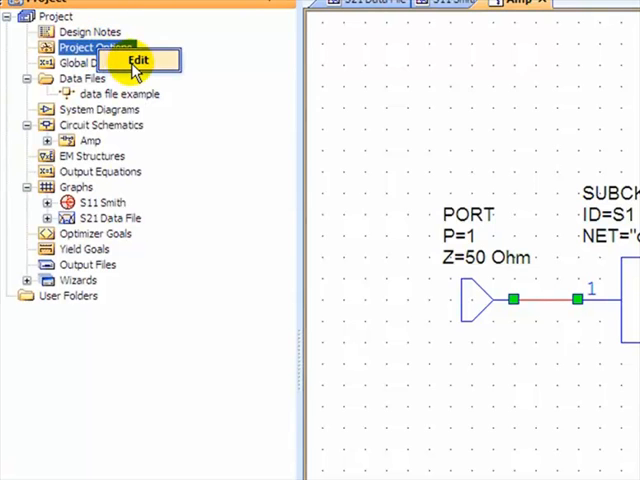
{"action": "left_click", "coordinate": [137, 60]}
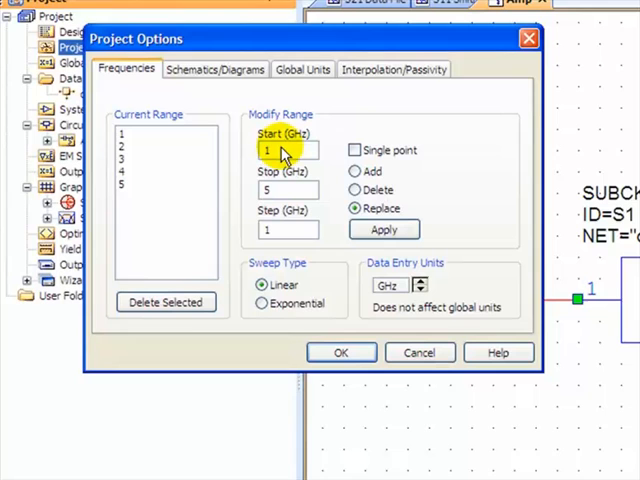
{"action": "type", "text": "2"}
{"action": "left_click", "coordinate": [288, 190]}
{"action": "type", "text": "10"}
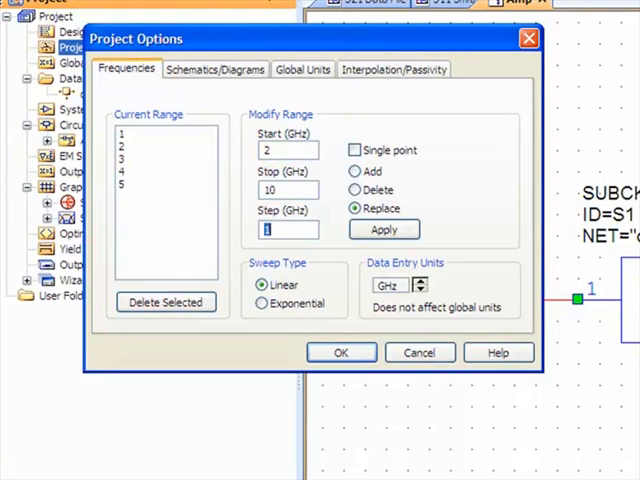
{"action": "type", "text": ".1"}
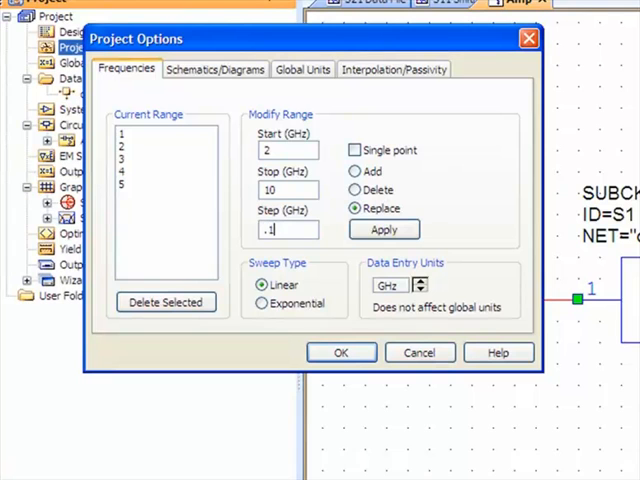
{"action": "left_click", "coordinate": [384, 229]}
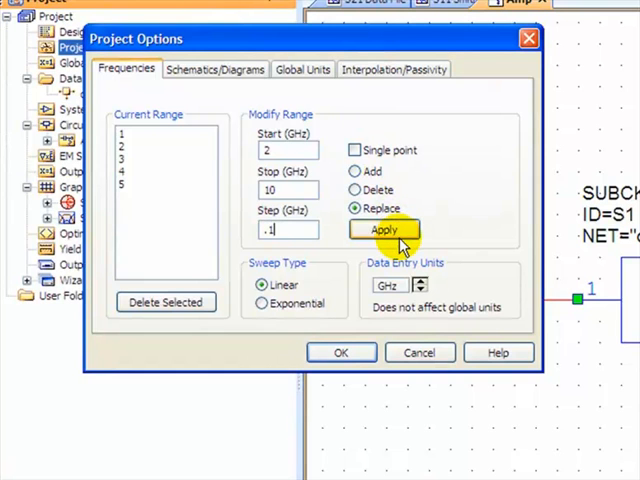
{"action": "left_click", "coordinate": [383, 230]}
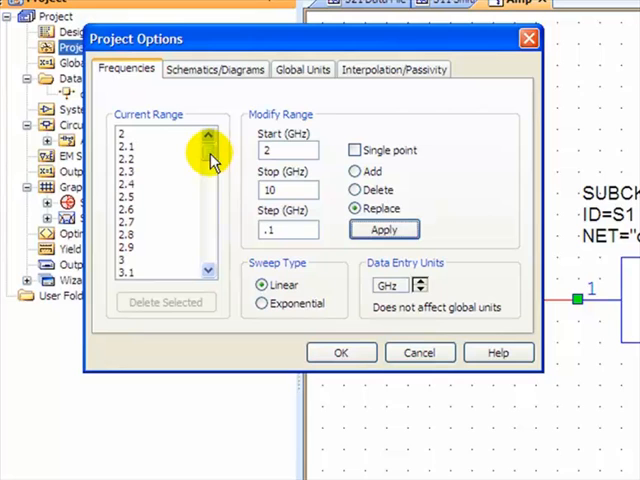
{"action": "scroll", "scroll_direction": "down", "scroll_amount": 3}
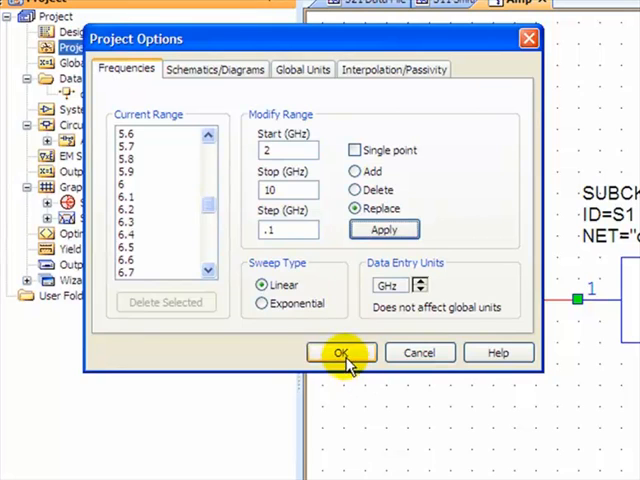
{"action": "left_click", "coordinate": [341, 352]}
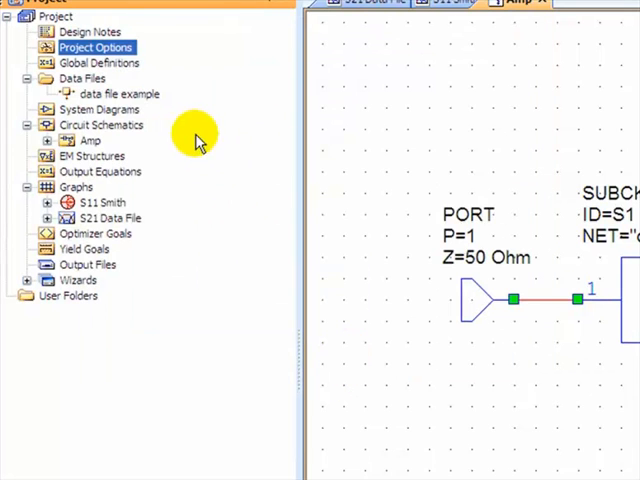
{"action": "right_click", "coordinate": [96, 47]}
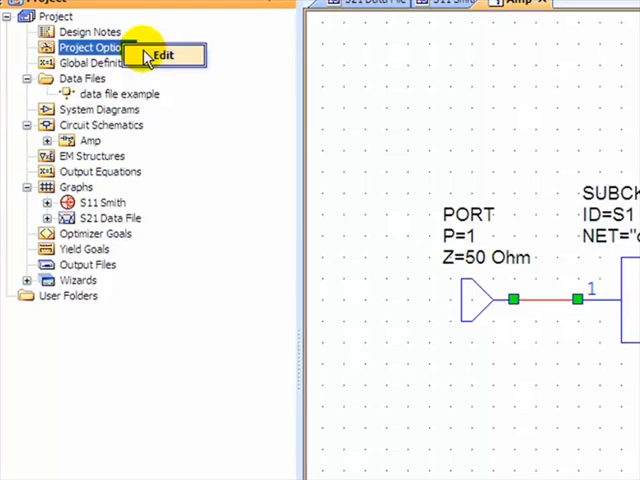
{"action": "left_click", "coordinate": [162, 55]}
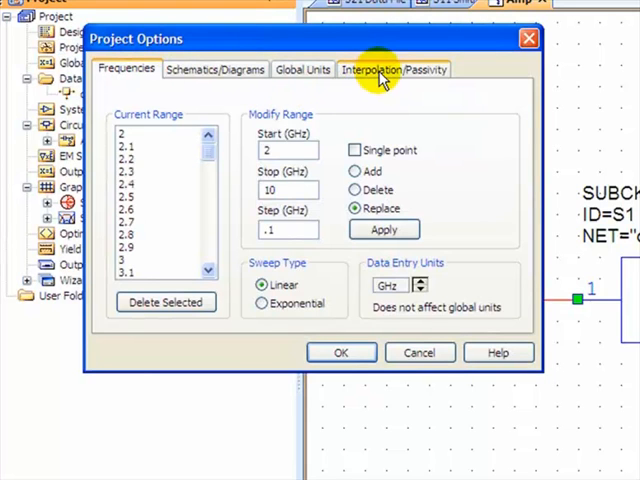
{"action": "left_click", "coordinate": [394, 69]}
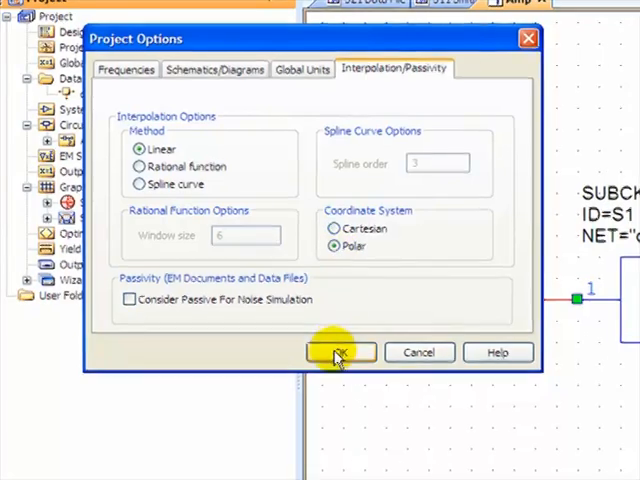
{"action": "left_click", "coordinate": [340, 352]}
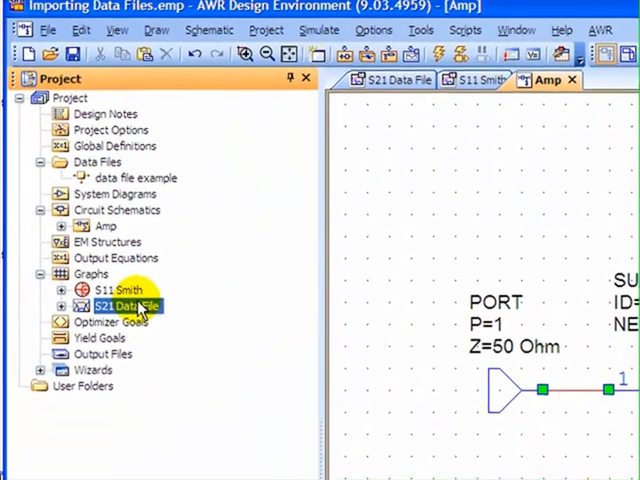
Add a dB S(2,1) measurement of the data file example with To Port 2, From Port 1.
{"action": "right_click", "coordinate": [115, 305]}
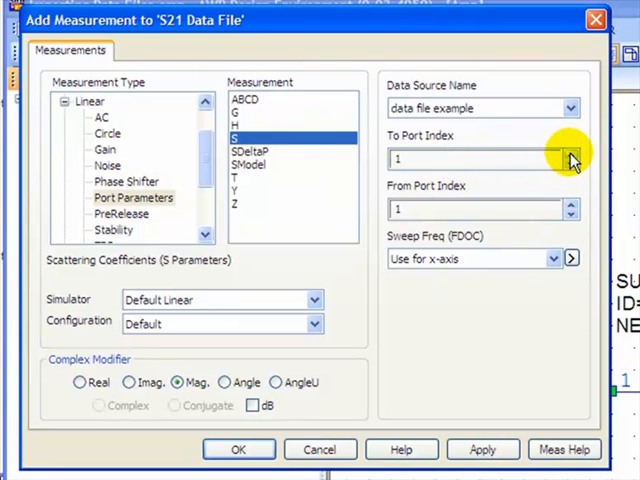
{"action": "left_click", "coordinate": [571, 154]}
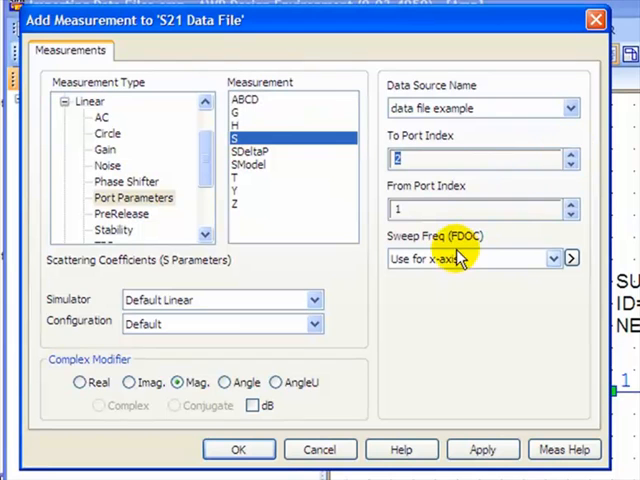
{"action": "left_click", "coordinate": [249, 406]}
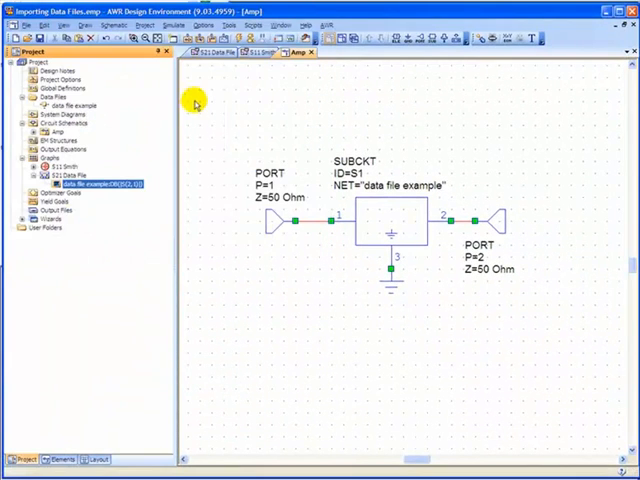
Run the simulation so S21 Data File plots the data file's S21 trace.
{"action": "left_click", "coordinate": [217, 51]}
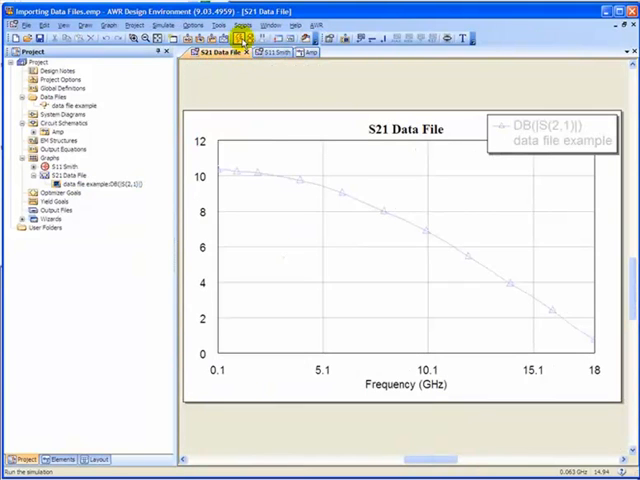
{"action": "left_click", "coordinate": [237, 35]}
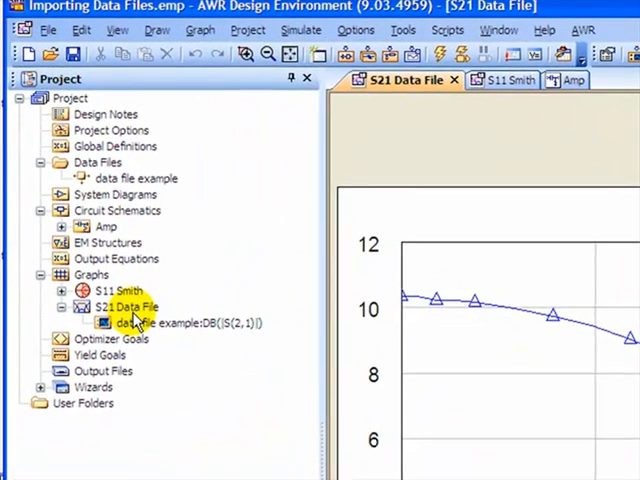
Add an Amp DB(|S(2,1)|) measurement to the S21 Data File graph and tile windows horizontally.
{"action": "right_click", "coordinate": [125, 307]}
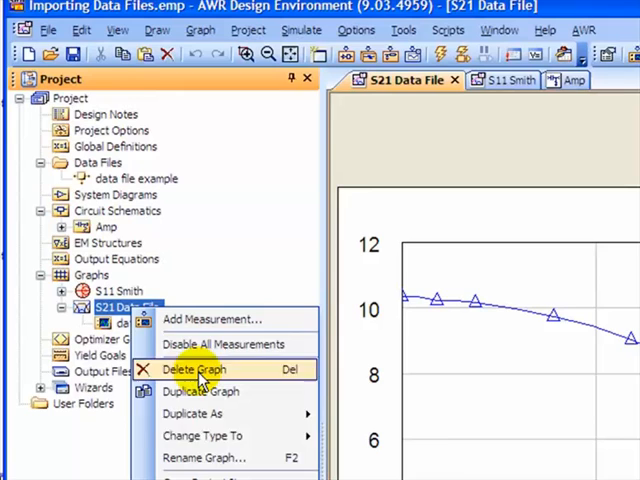
{"action": "left_click", "coordinate": [211, 319]}
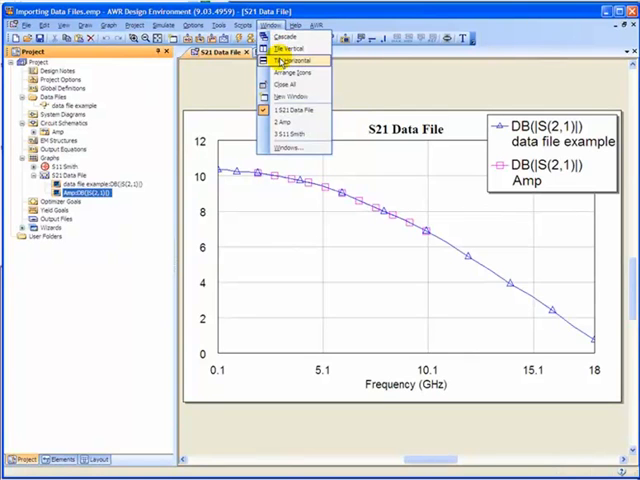
{"action": "left_click", "coordinate": [290, 60]}
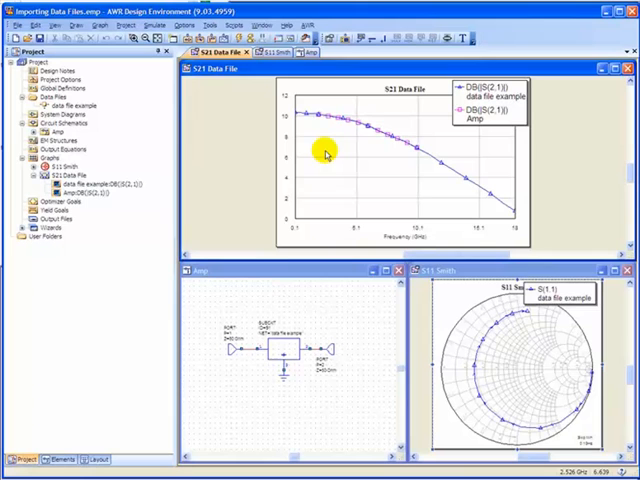